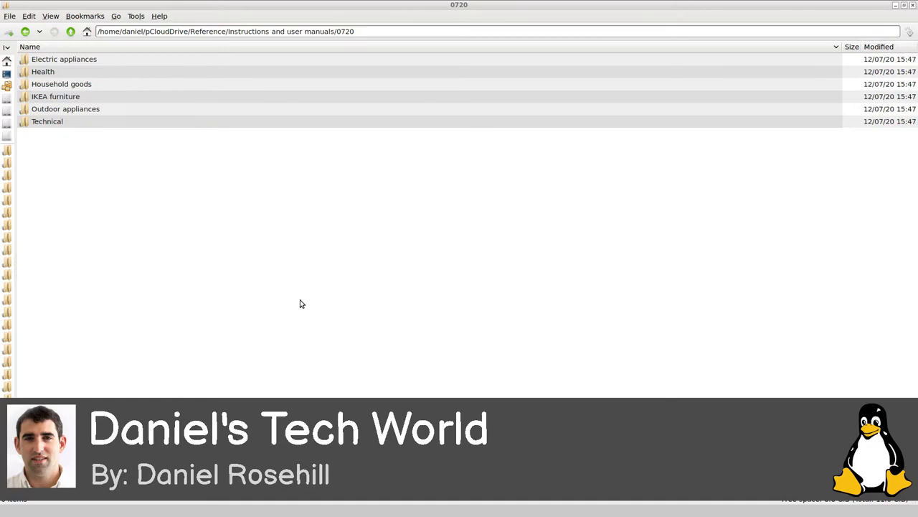
{"action": "mouse_move", "coordinate": [399, 192]}
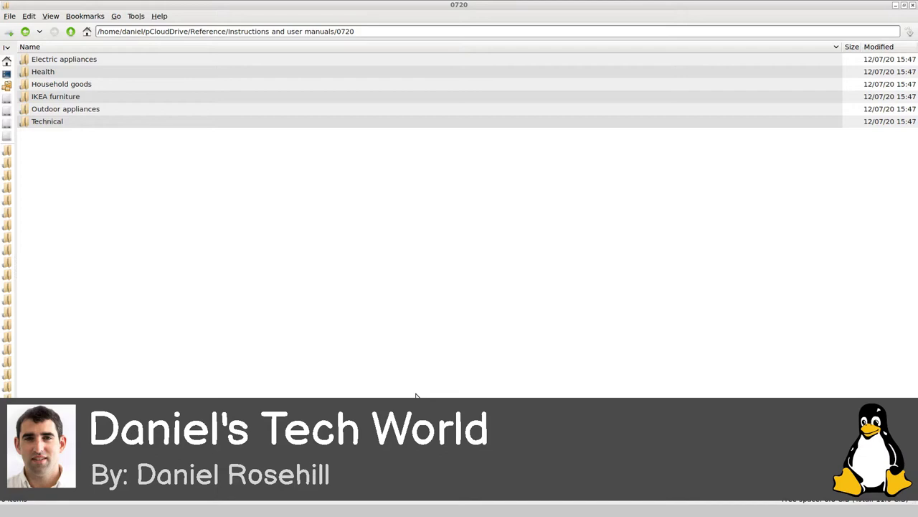
{"action": "mouse_move", "coordinate": [344, 173]}
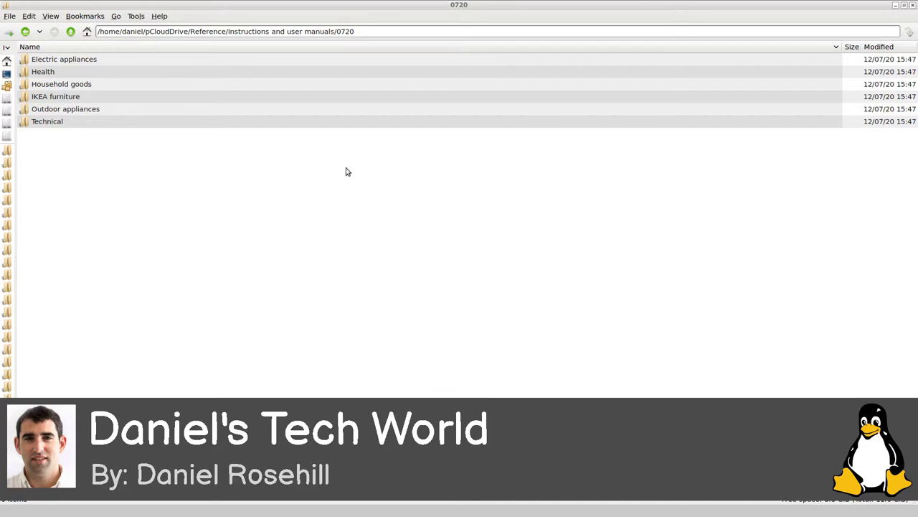
{"action": "mouse_move", "coordinate": [313, 40]}
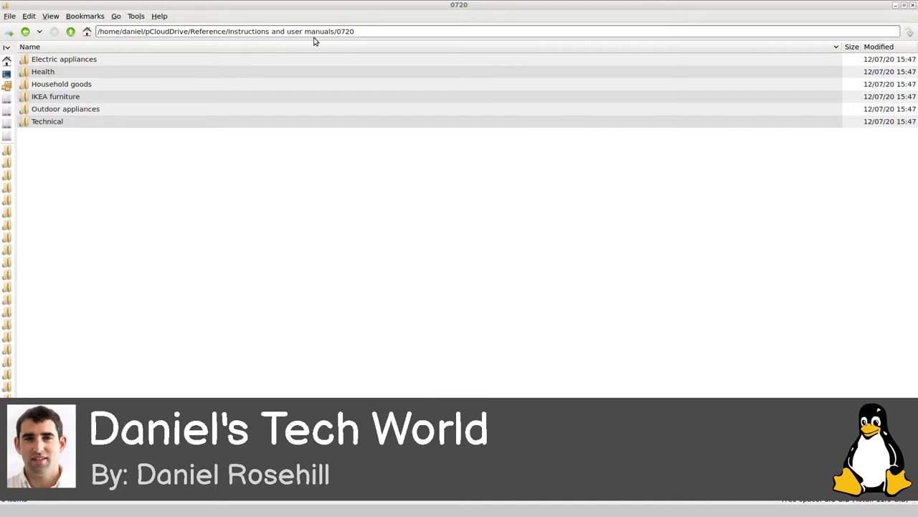
{"action": "mouse_move", "coordinate": [258, 203]}
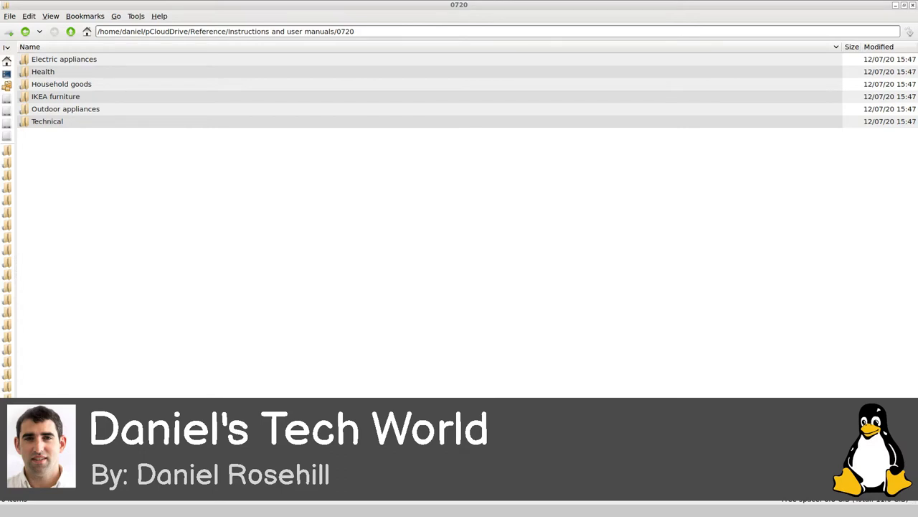
{"action": "mouse_move", "coordinate": [361, 244]}
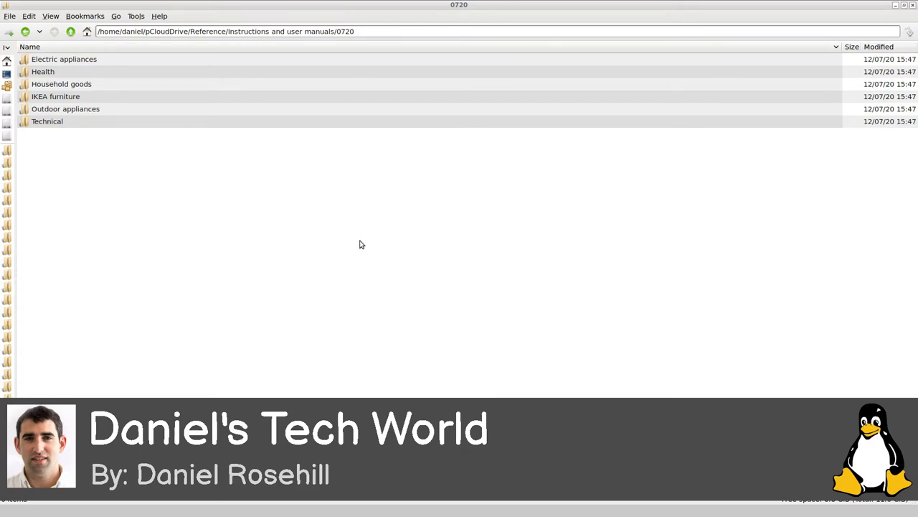
{"action": "mouse_move", "coordinate": [201, 284]}
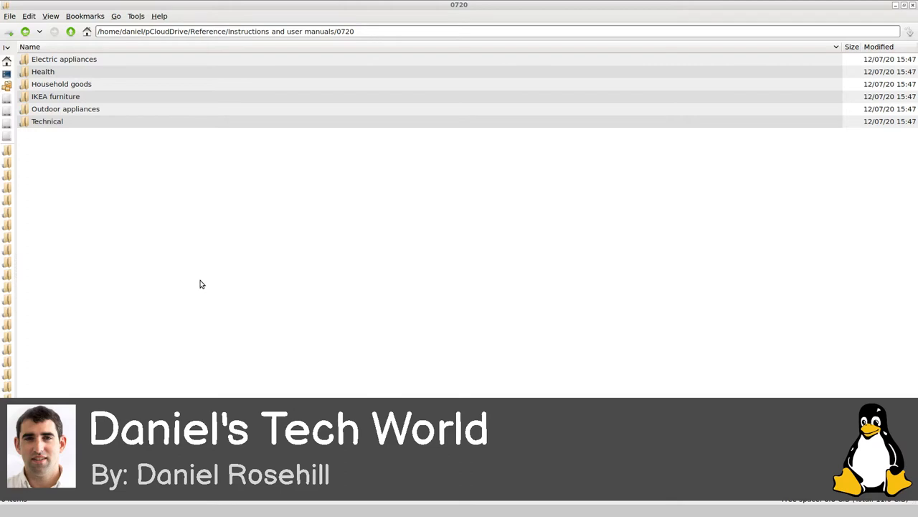
{"action": "mouse_move", "coordinate": [252, 374]}
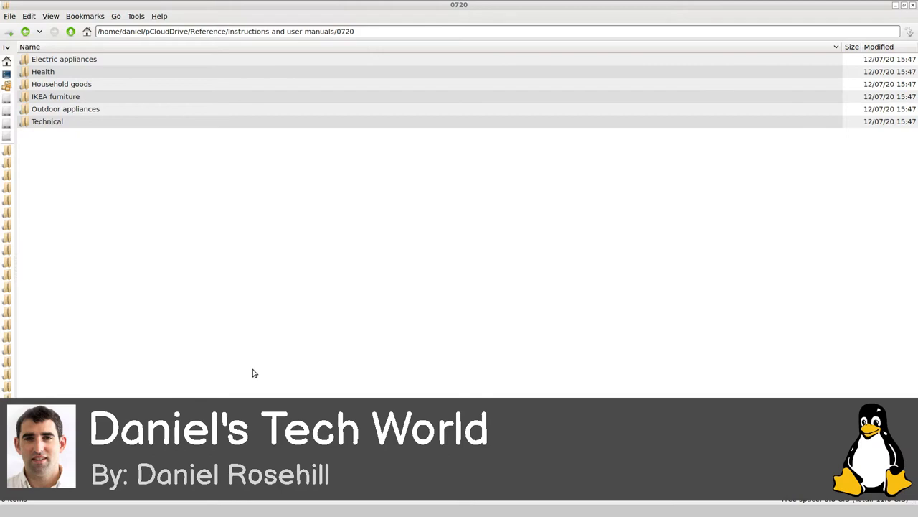
Step: View the Electric appliances folder's PDF manuals and select the 4G LTE router manual
{"action": "double_click", "coordinate": [63, 59]}
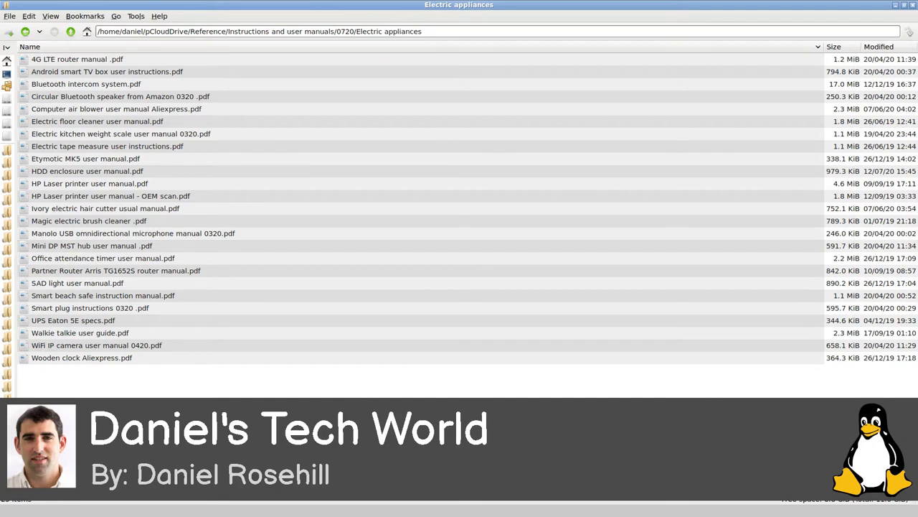
{"action": "mouse_move", "coordinate": [86, 324]}
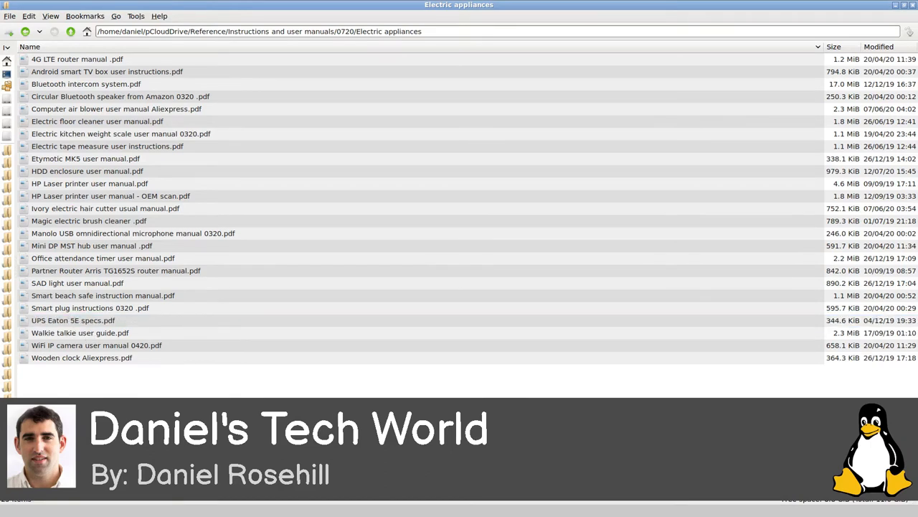
{"action": "mouse_move", "coordinate": [181, 289]}
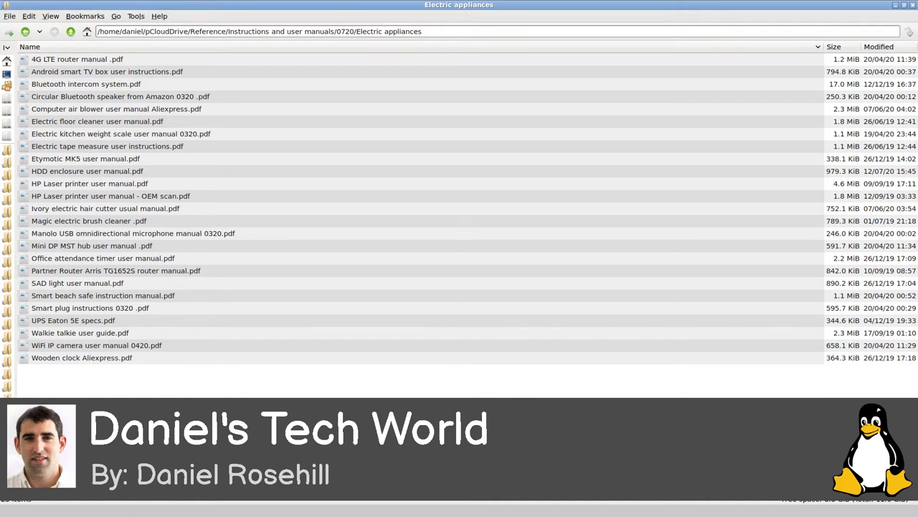
{"action": "left_click", "coordinate": [78, 59]}
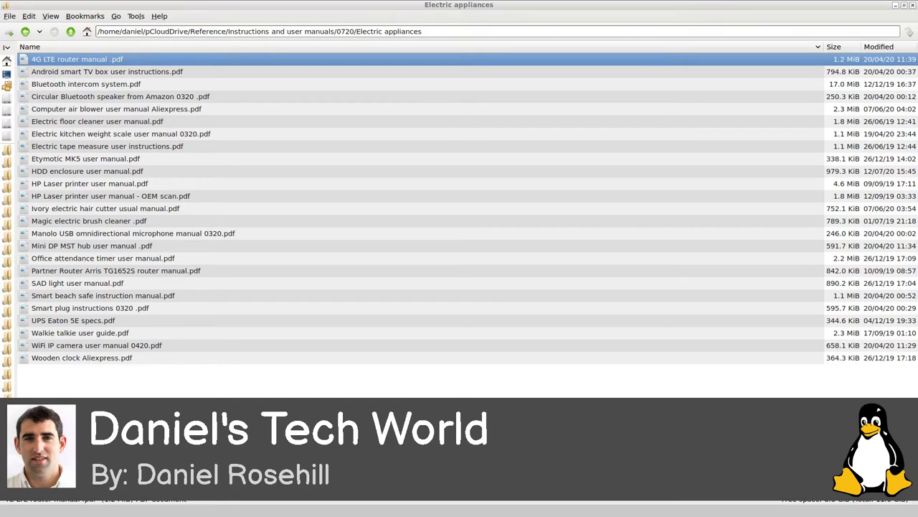
{"action": "mouse_move", "coordinate": [253, 385]}
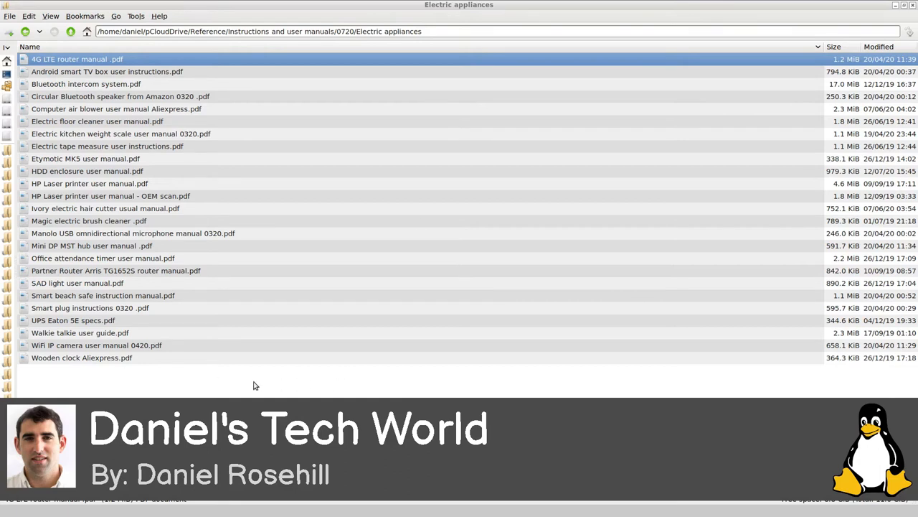
Step: Review the HDD enclosure user manual in Chromium, paging through contents, features and installation
{"action": "double_click", "coordinate": [86, 171]}
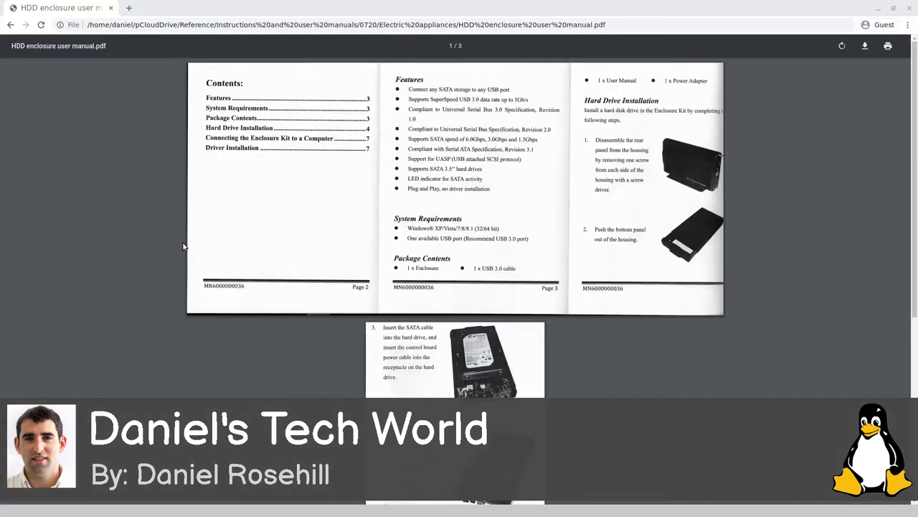
{"action": "mouse_move", "coordinate": [162, 341]}
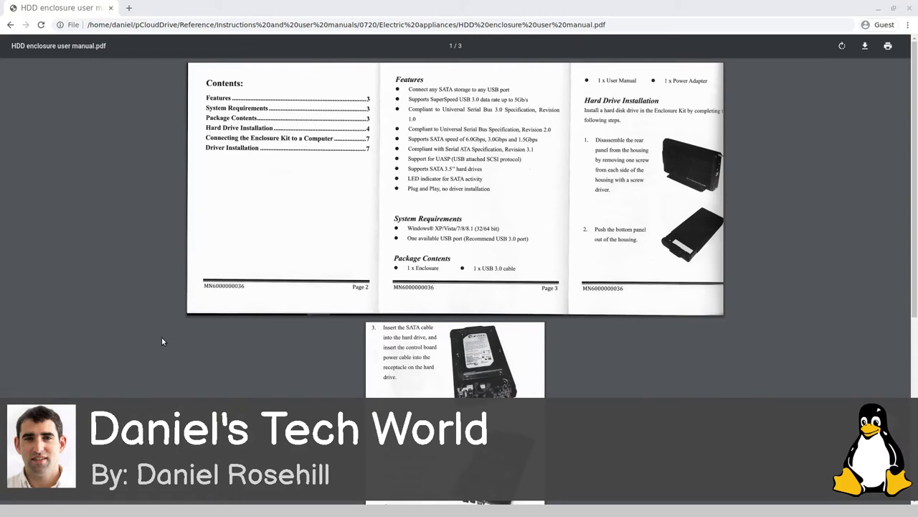
{"action": "mouse_move", "coordinate": [419, 319]}
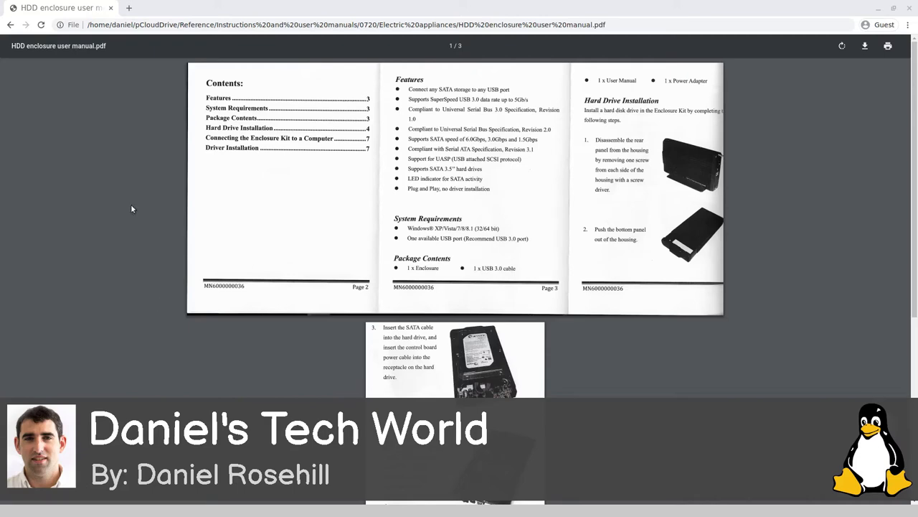
{"action": "mouse_move", "coordinate": [258, 241]}
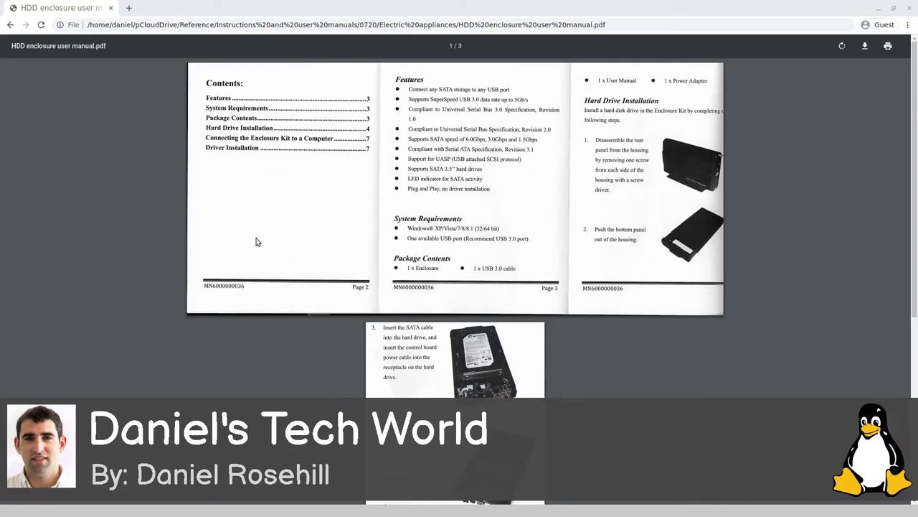
{"action": "scroll", "scroll_direction": "down", "scroll_amount": 3}
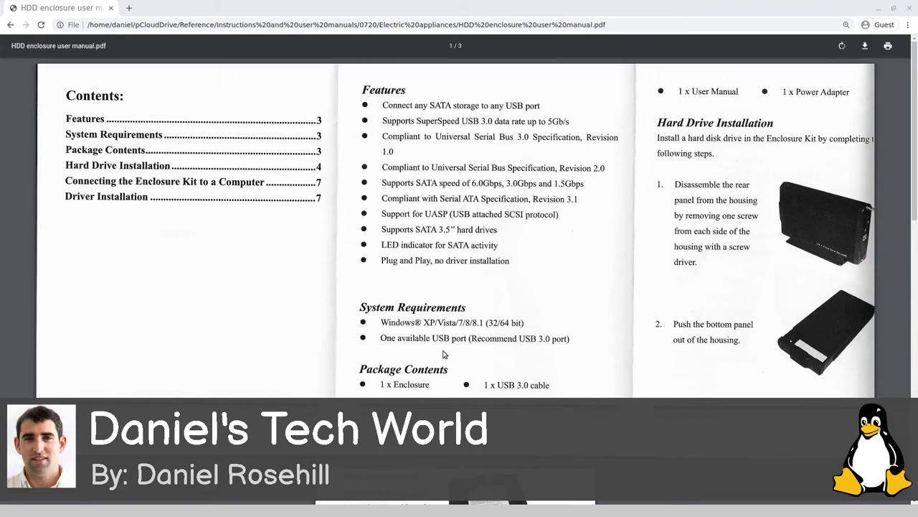
{"action": "mouse_move", "coordinate": [466, 287]}
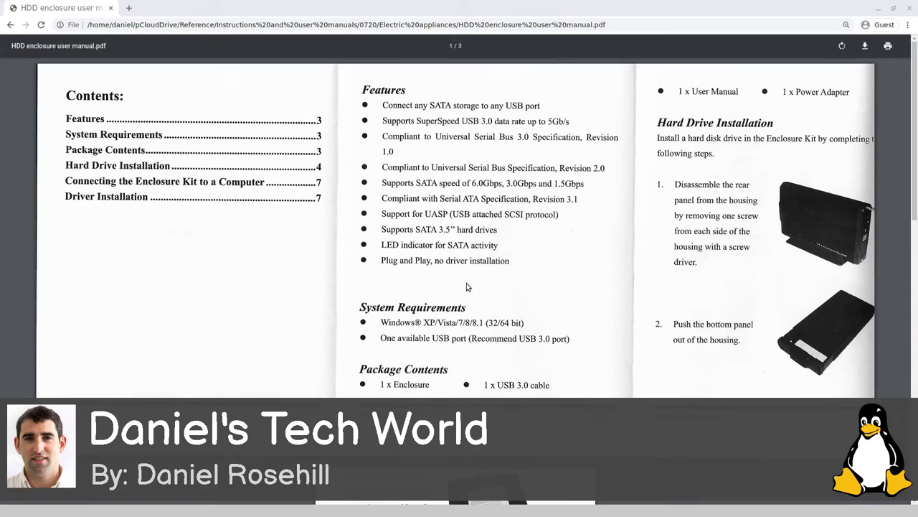
{"action": "mouse_move", "coordinate": [264, 293]}
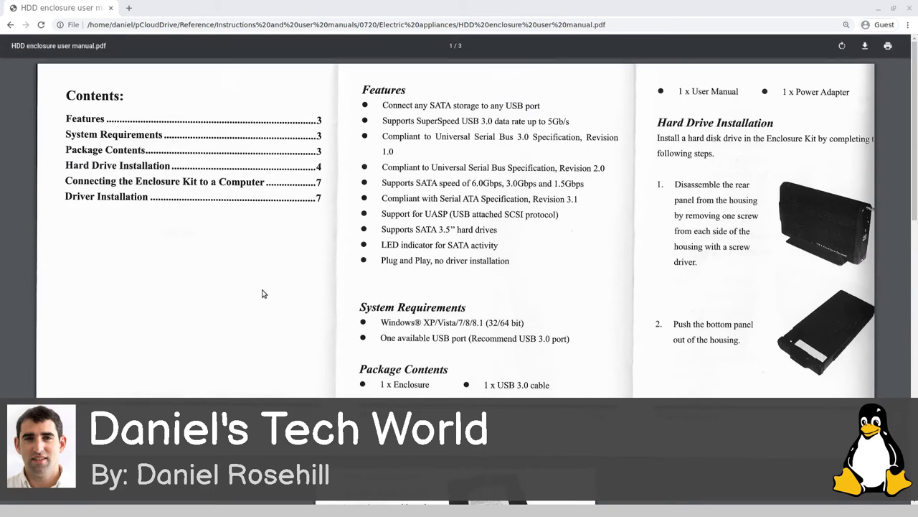
{"action": "scroll", "scroll_direction": "down", "scroll_amount": 3}
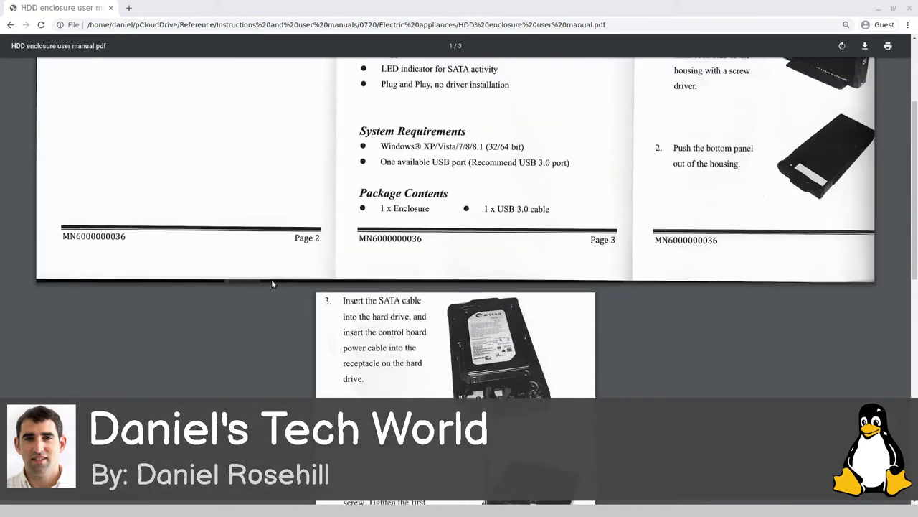
{"action": "scroll", "scroll_direction": "down", "scroll_amount": 3}
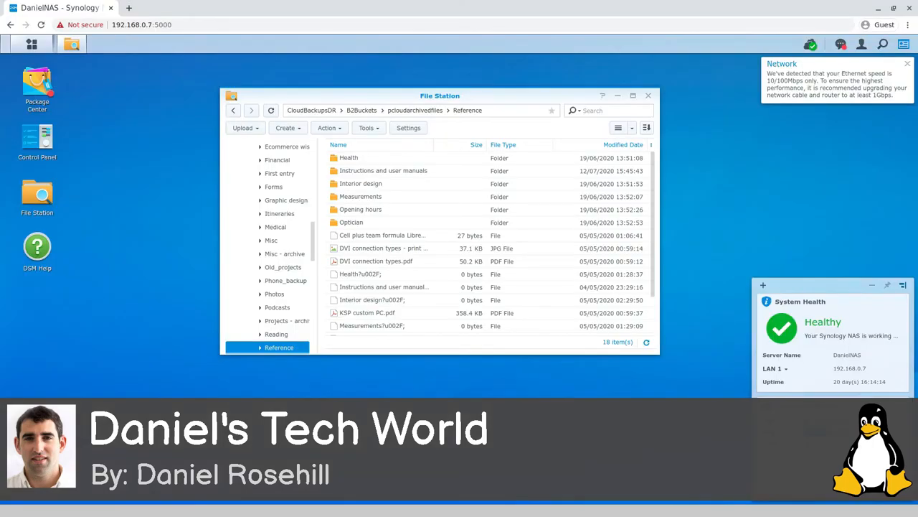
{"action": "mouse_move", "coordinate": [350, 366]}
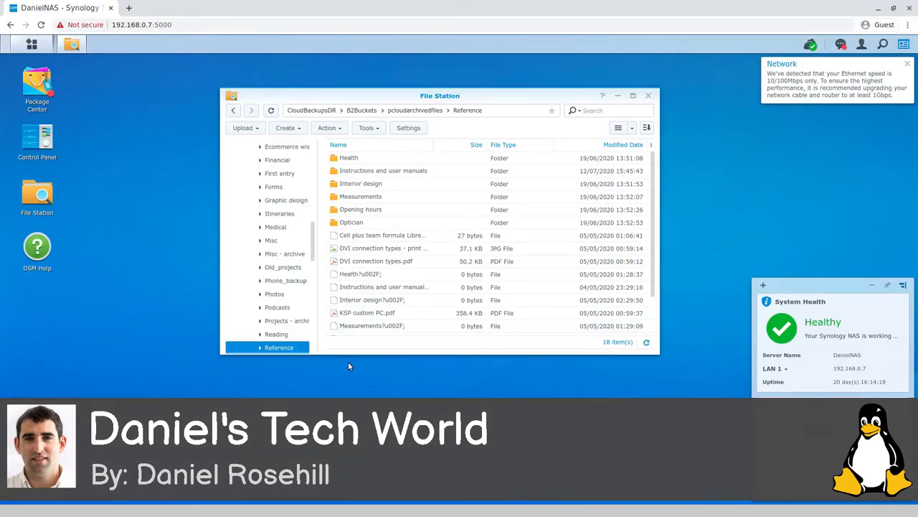
{"action": "mouse_move", "coordinate": [467, 137]}
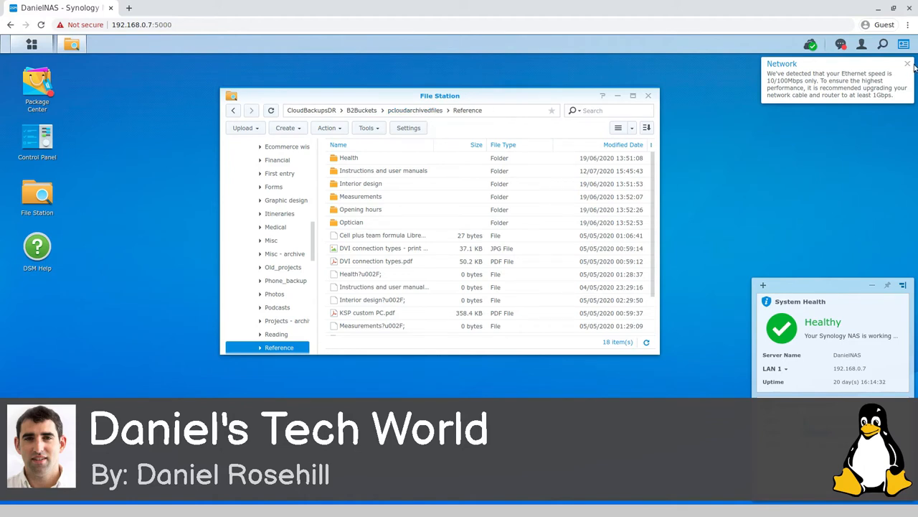
Step: Show the Reference folder of the pcloudarchivedfiles bucket in File Station
{"action": "left_click", "coordinate": [907, 63]}
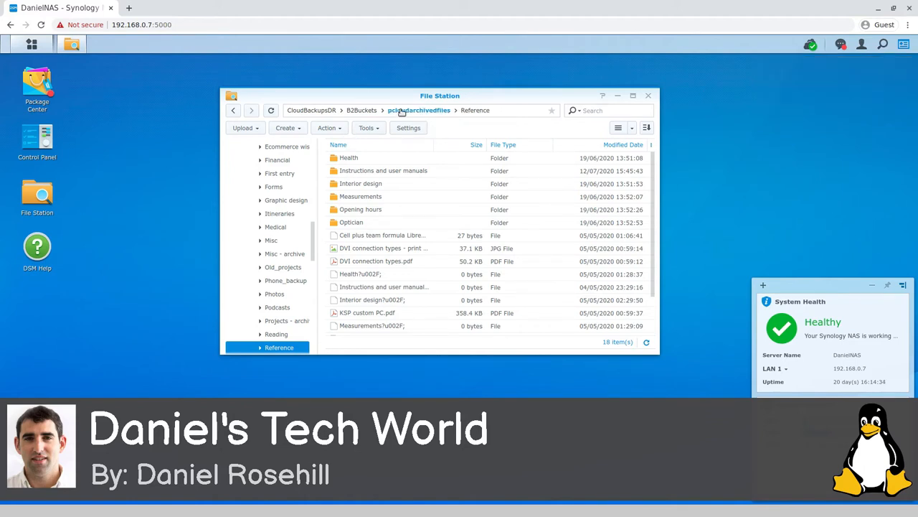
{"action": "mouse_move", "coordinate": [419, 184]}
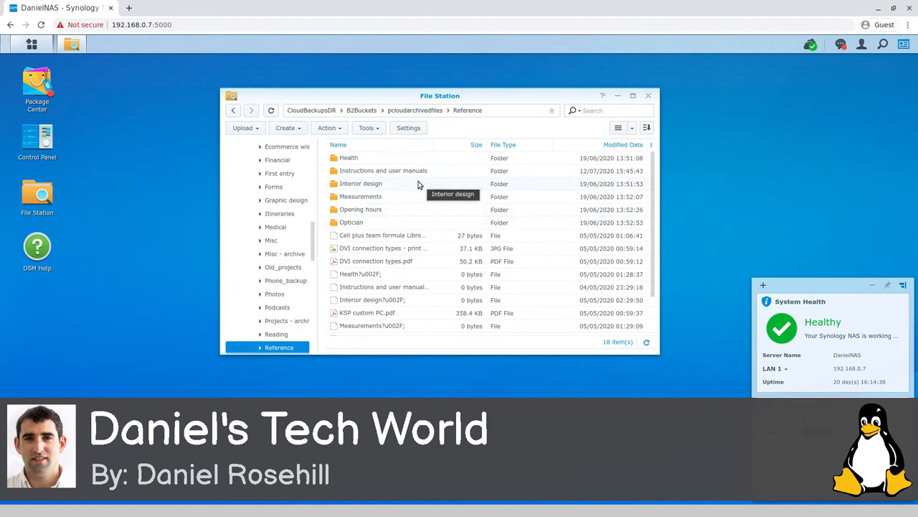
{"action": "mouse_move", "coordinate": [407, 127]}
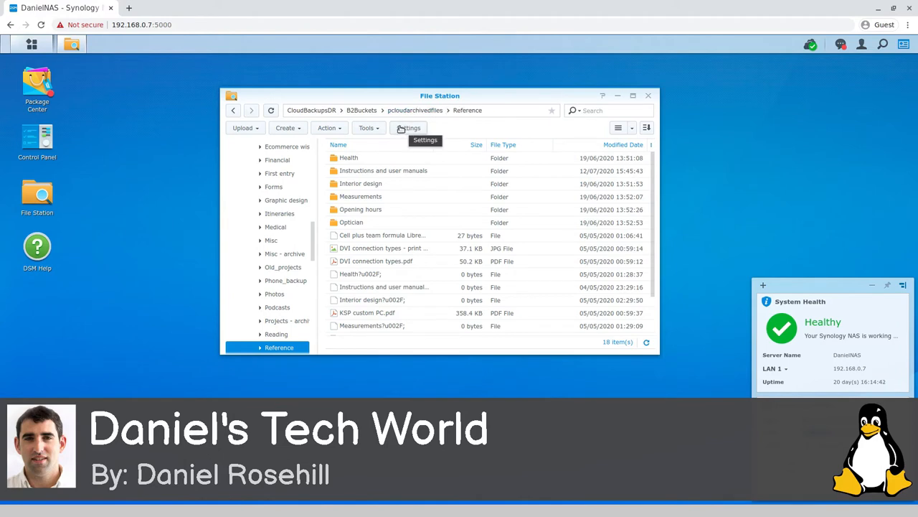
{"action": "mouse_move", "coordinate": [531, 125]}
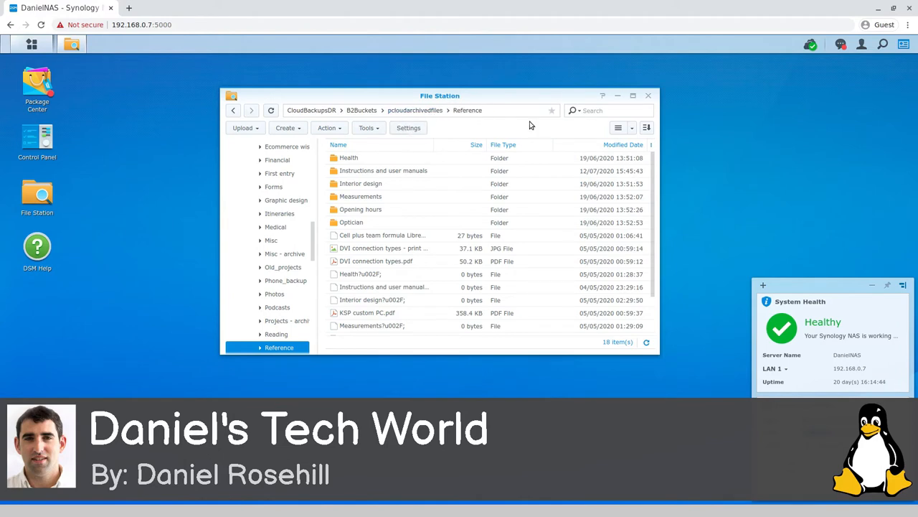
{"action": "mouse_move", "coordinate": [519, 171]}
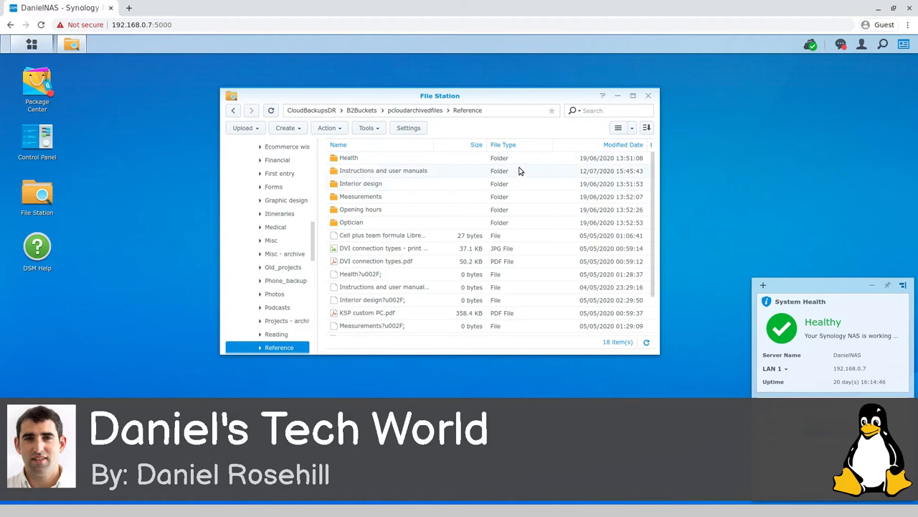
{"action": "mouse_move", "coordinate": [409, 171]}
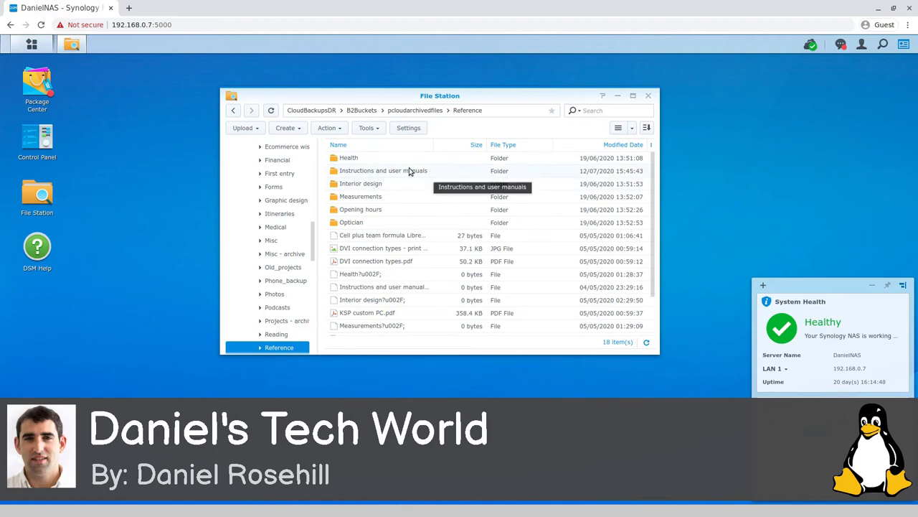
Step: Browse into Instructions and user manuals, then its 0720 subfolder of category folders
{"action": "double_click", "coordinate": [383, 169]}
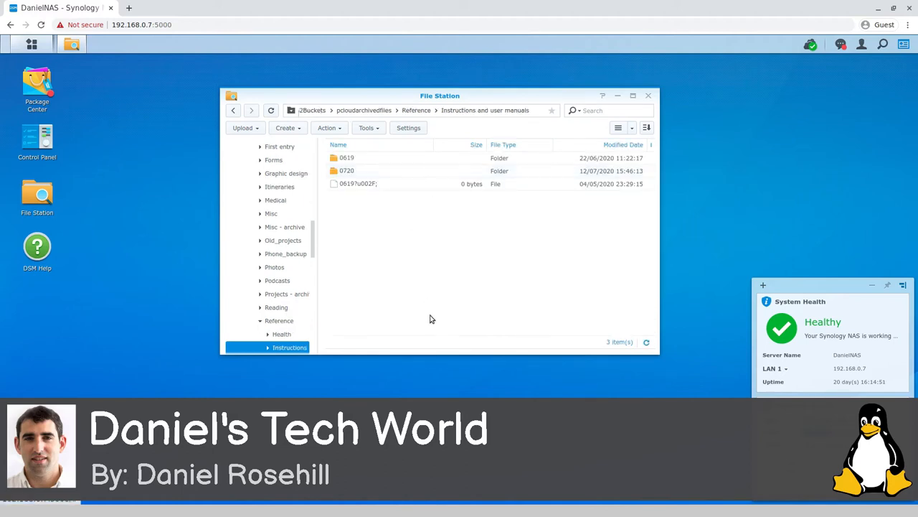
{"action": "mouse_move", "coordinate": [360, 171]}
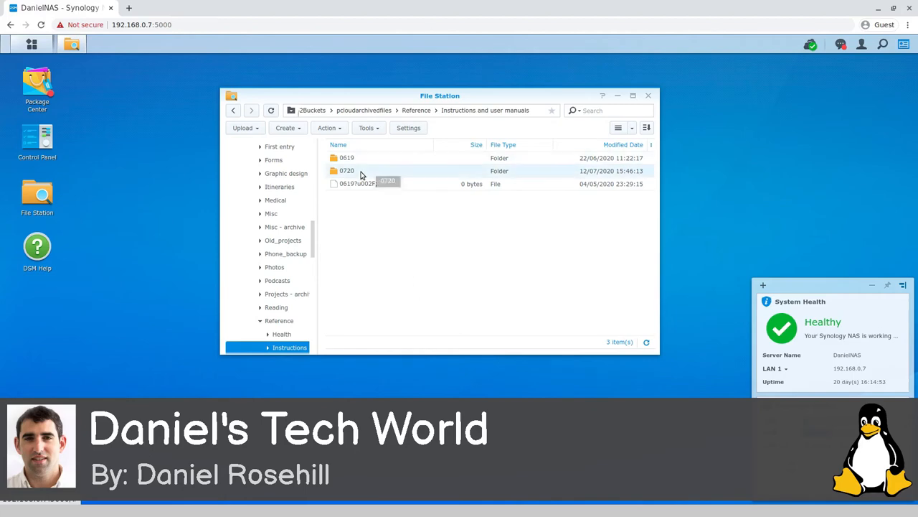
{"action": "double_click", "coordinate": [348, 170]}
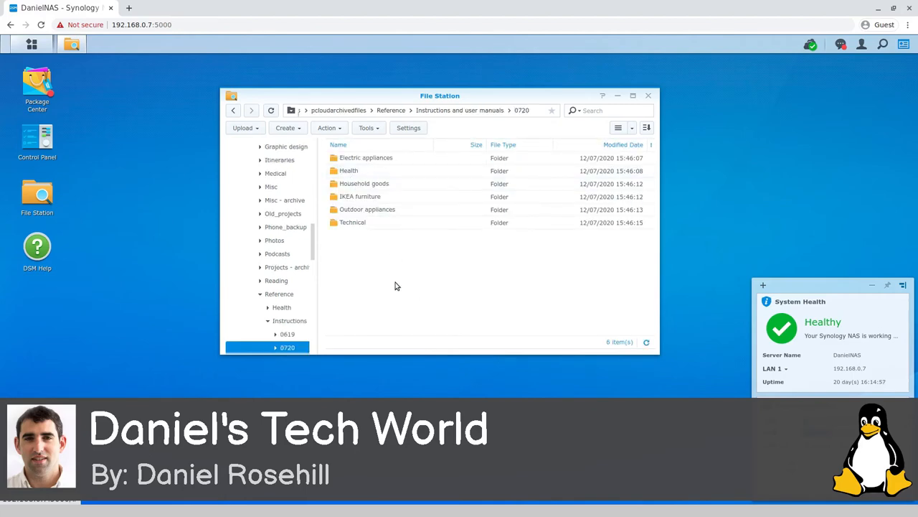
{"action": "mouse_move", "coordinate": [431, 297]}
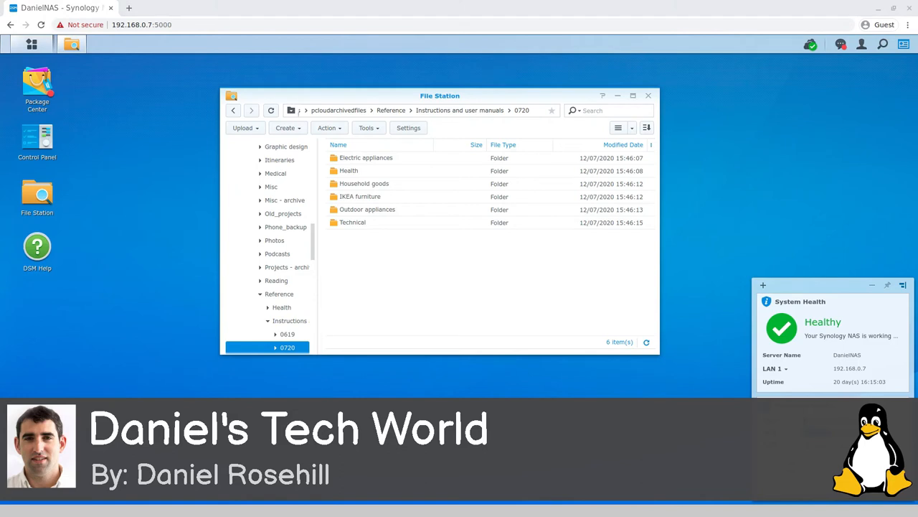
{"action": "mouse_move", "coordinate": [760, 58]}
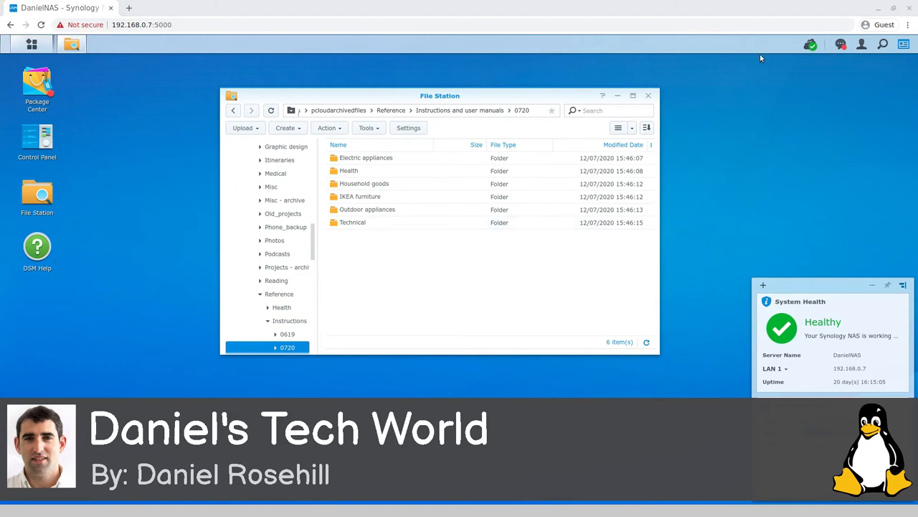
{"action": "mouse_move", "coordinate": [785, 66]}
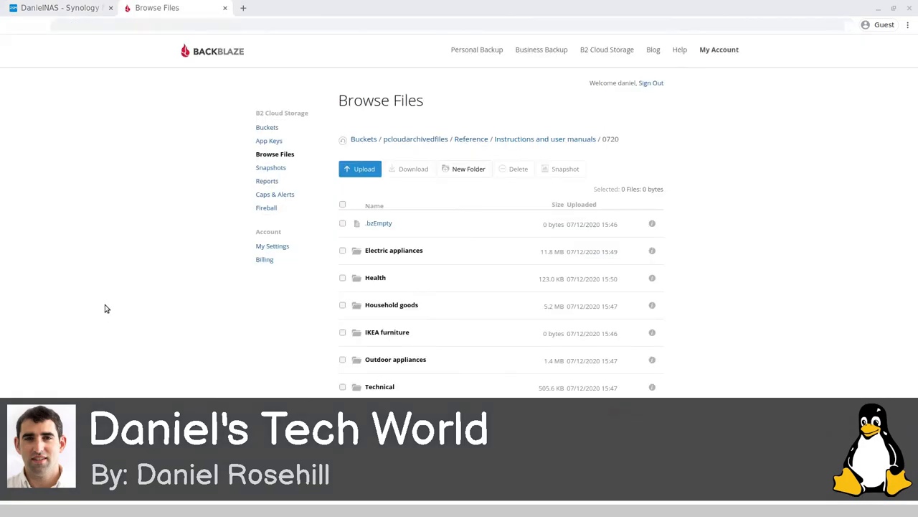
{"action": "mouse_move", "coordinate": [102, 310]}
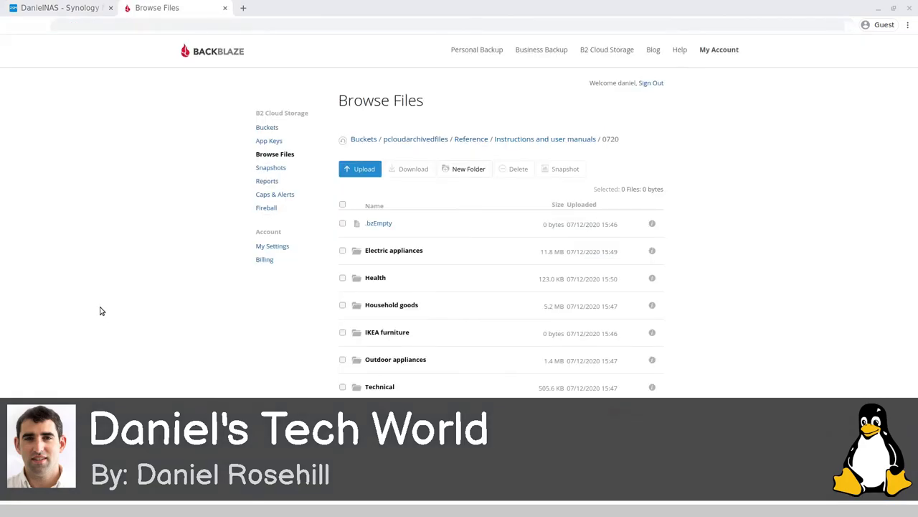
{"action": "mouse_move", "coordinate": [126, 323]}
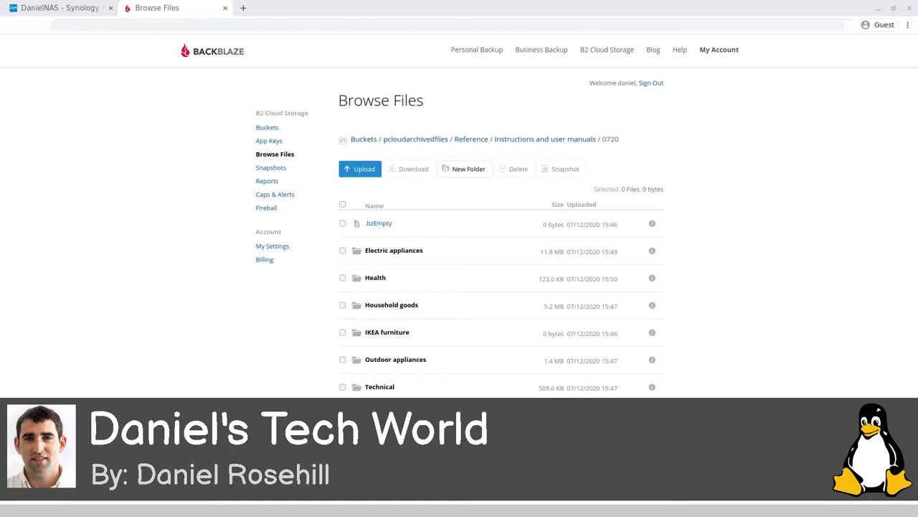
{"action": "mouse_move", "coordinate": [396, 264]}
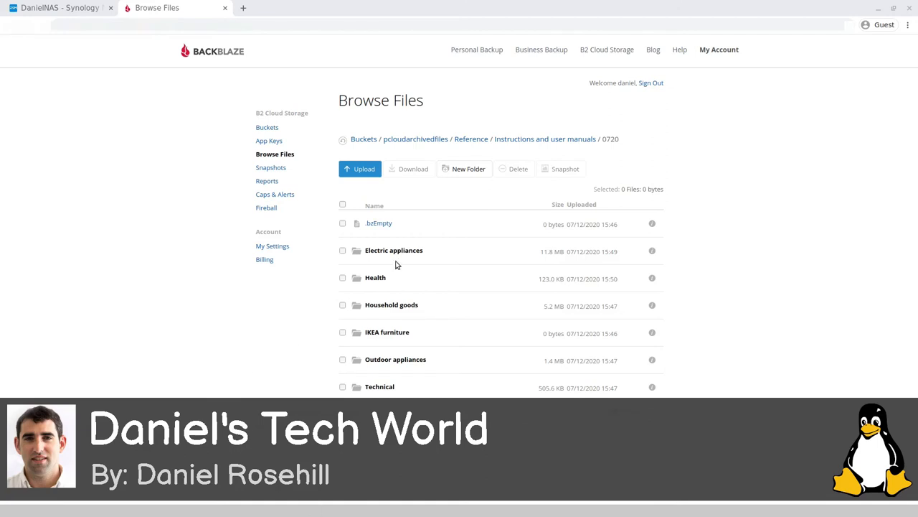
{"action": "mouse_move", "coordinate": [405, 255]}
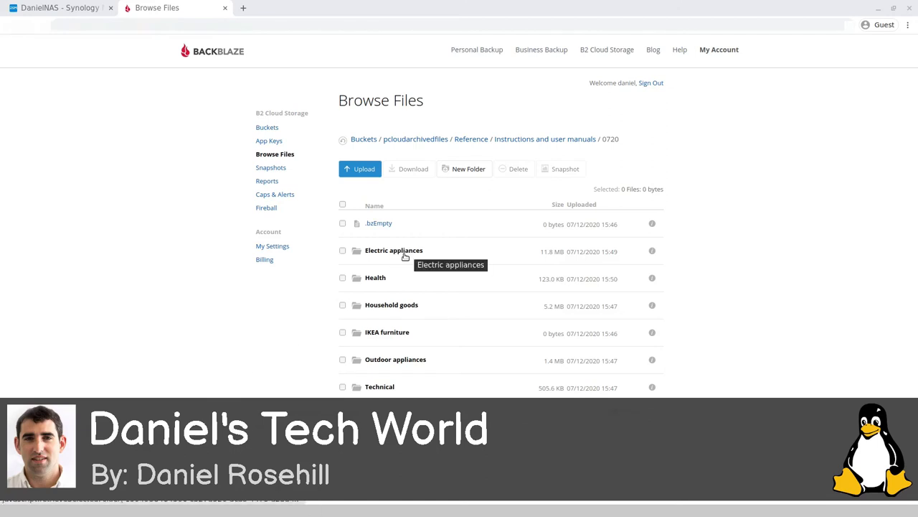
{"action": "mouse_move", "coordinate": [402, 271]}
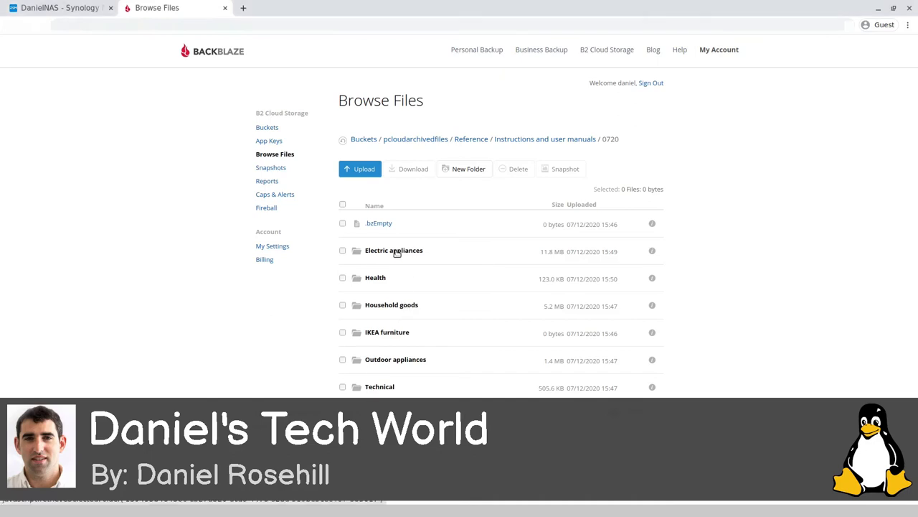
Step: List the Electric appliances folder in the B2 bucket down to the HDD enclosure manual
{"action": "left_click", "coordinate": [393, 250]}
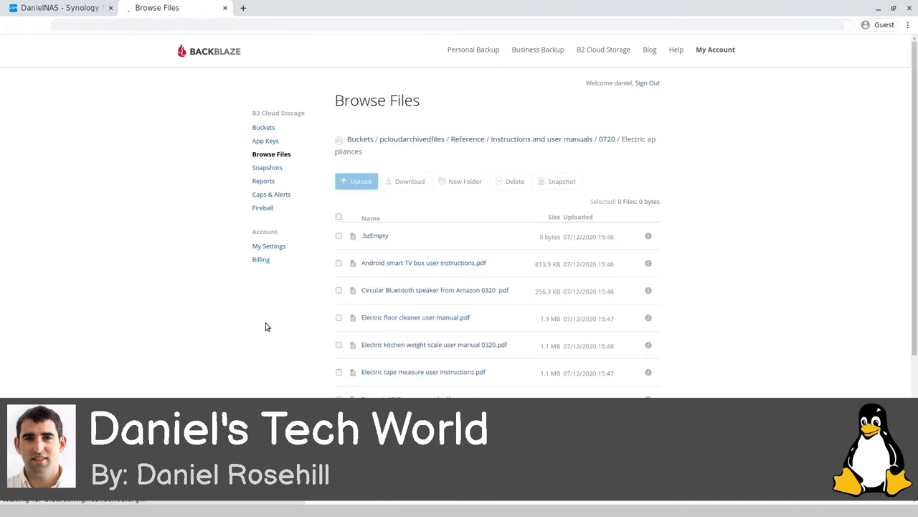
{"action": "scroll", "scroll_direction": "down", "scroll_amount": 3}
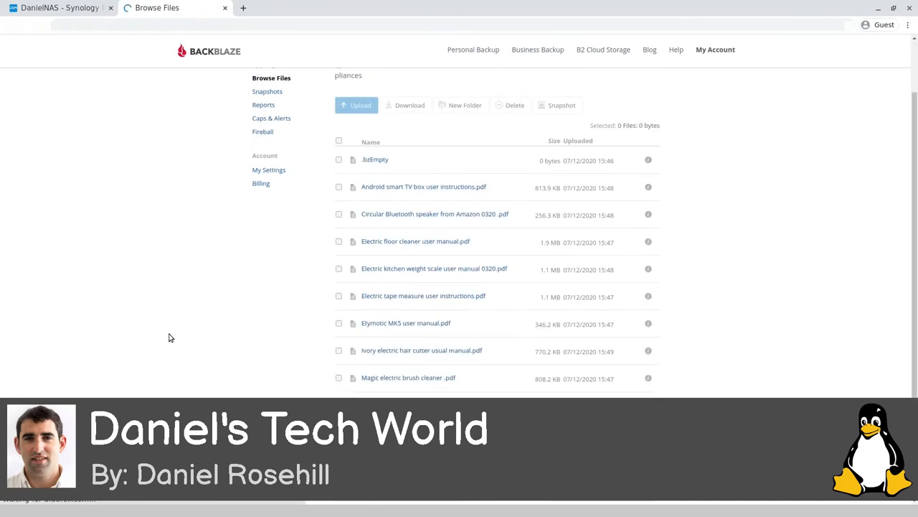
{"action": "scroll", "scroll_direction": "down", "scroll_amount": 3}
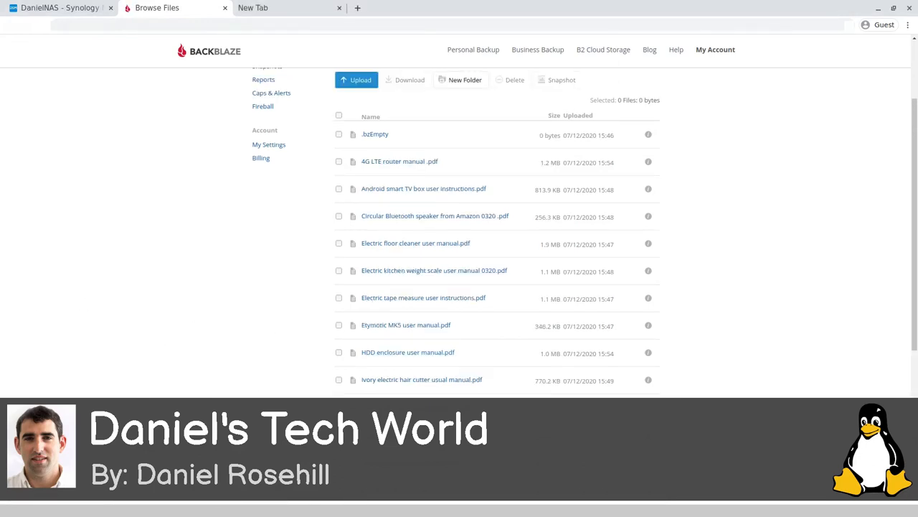
Step: Spot-check the HDD enclosure user manual from the bucket in Chrome's PDF viewer
{"action": "left_click", "coordinate": [407, 352]}
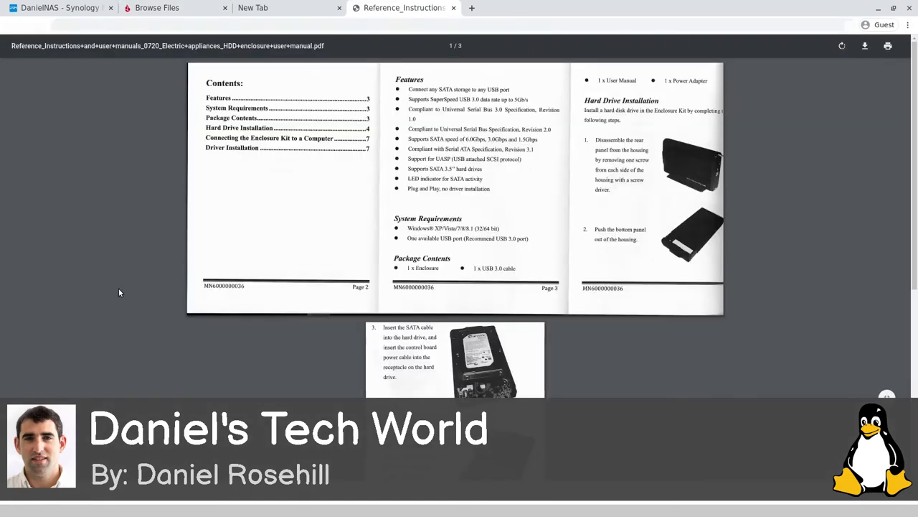
{"action": "scroll", "scroll_direction": "down", "scroll_amount": 3}
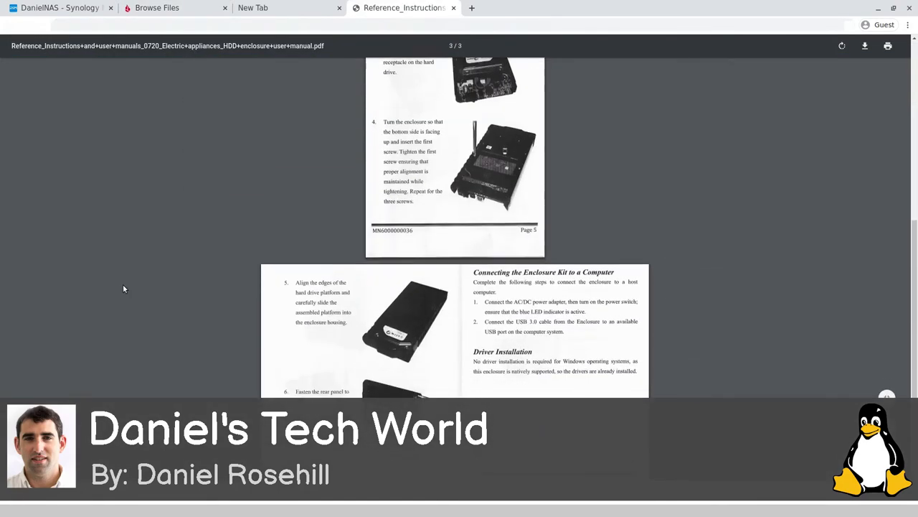
{"action": "scroll", "scroll_direction": "down", "scroll_amount": 3}
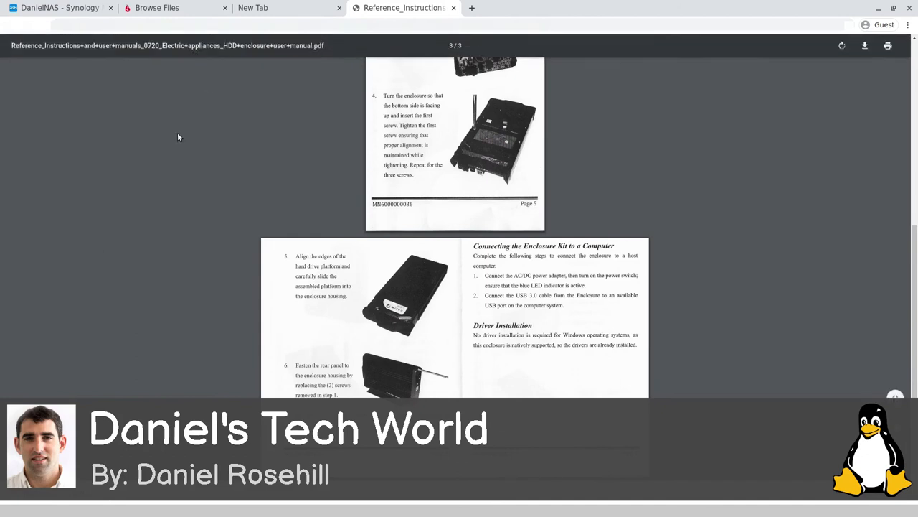
{"action": "mouse_move", "coordinate": [161, 223]}
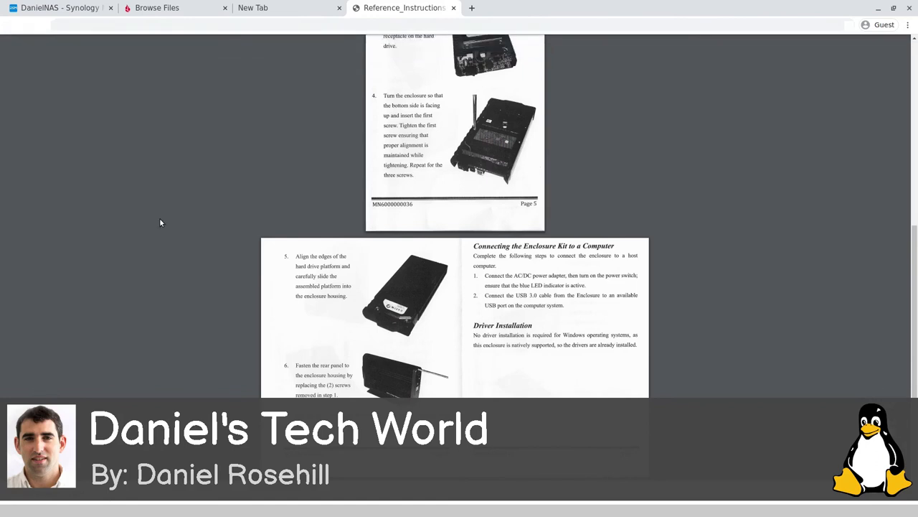
{"action": "mouse_move", "coordinate": [654, 259]}
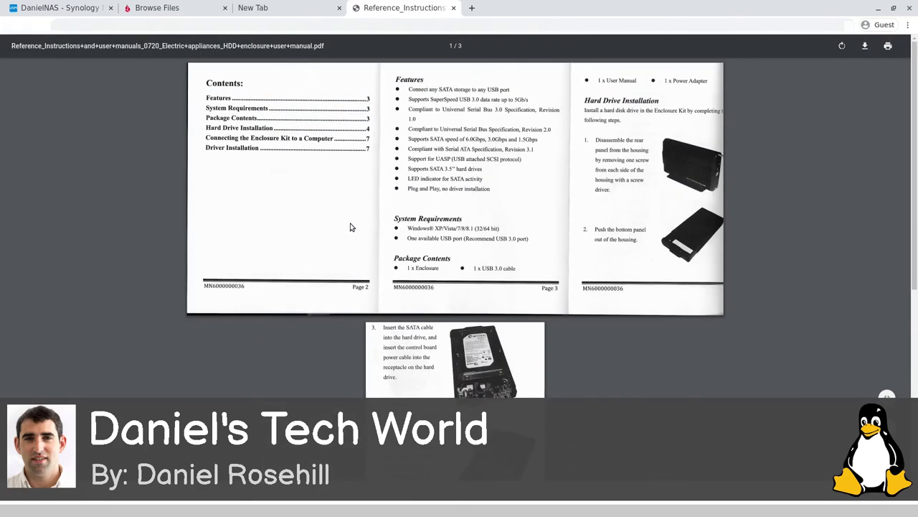
{"action": "mouse_move", "coordinate": [362, 244]}
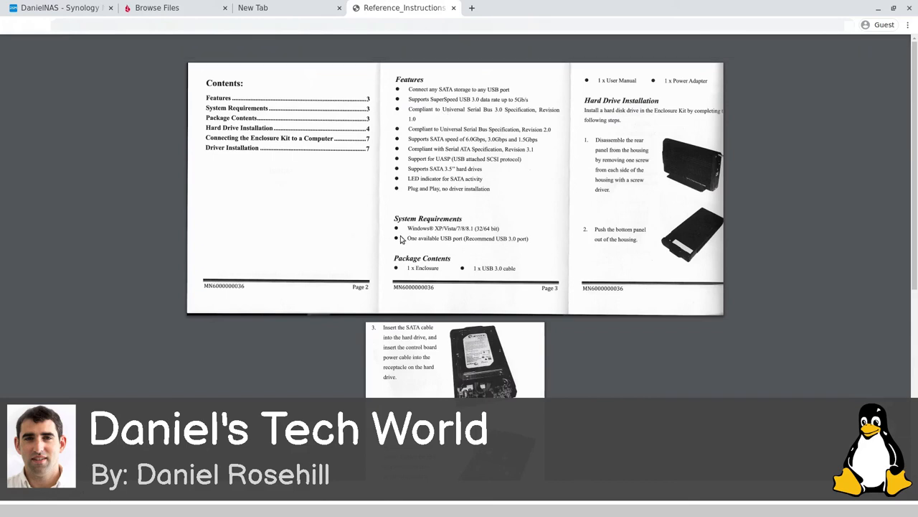
{"action": "mouse_move", "coordinate": [333, 218]}
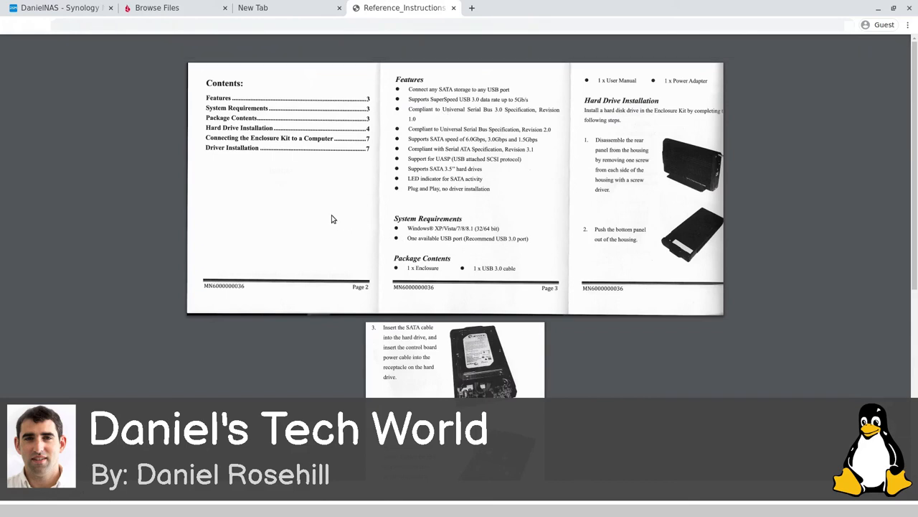